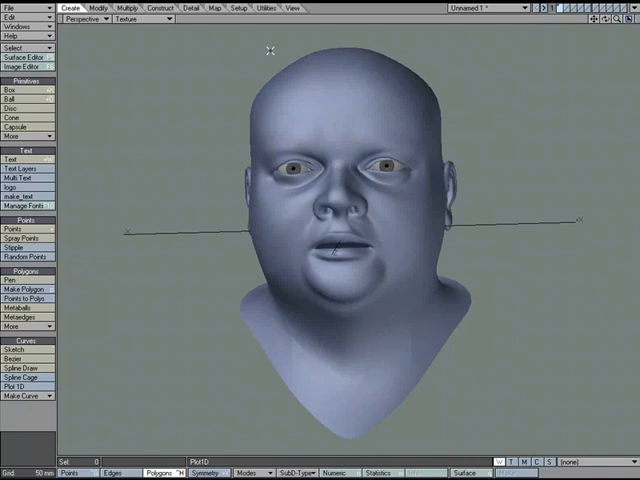
mouse_move(552, 152)
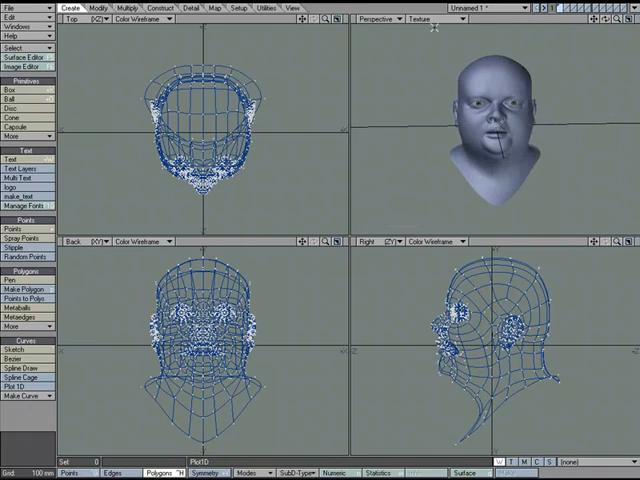
left_click(376, 18)
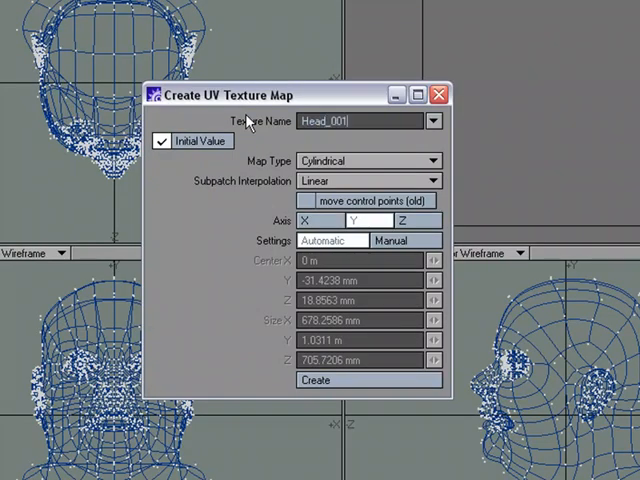
mouse_move(254, 174)
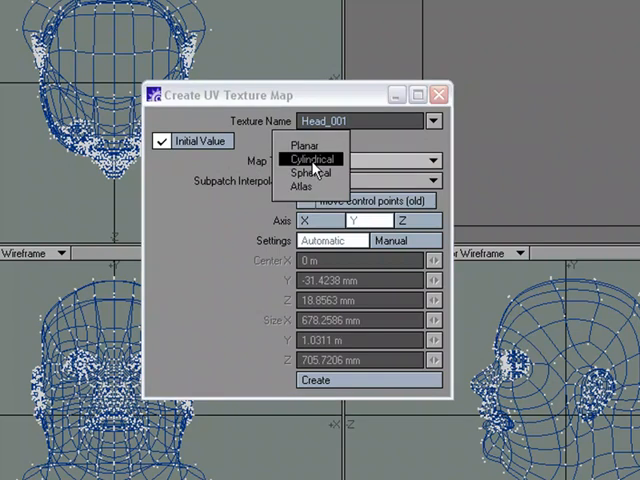
Choose Cylindrical map type with Subpatch interpolation, keeping Axis Y and automatic settings
left_click(318, 160)
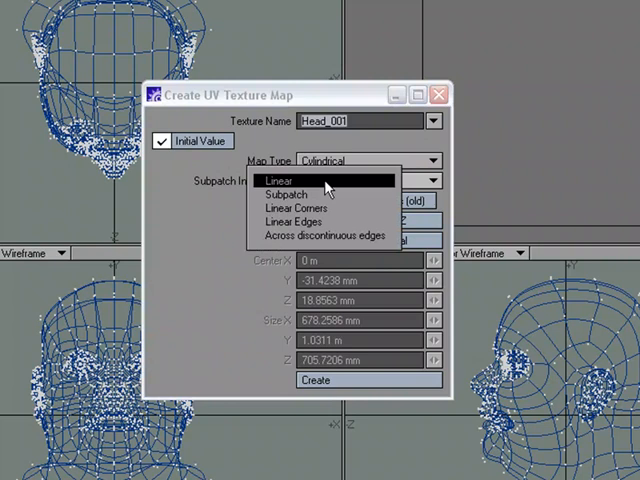
mouse_move(330, 182)
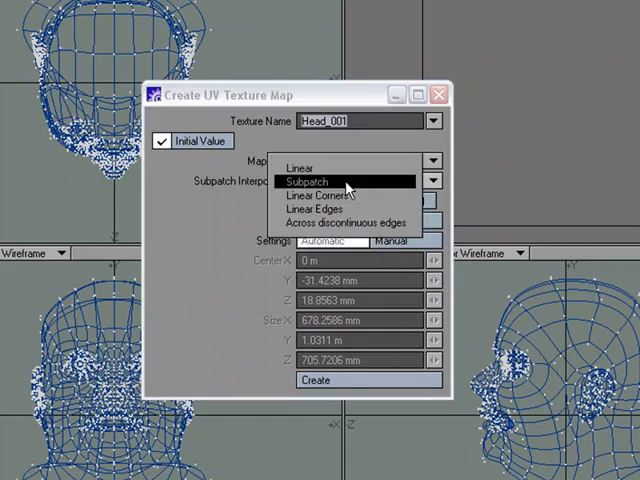
left_click(304, 180)
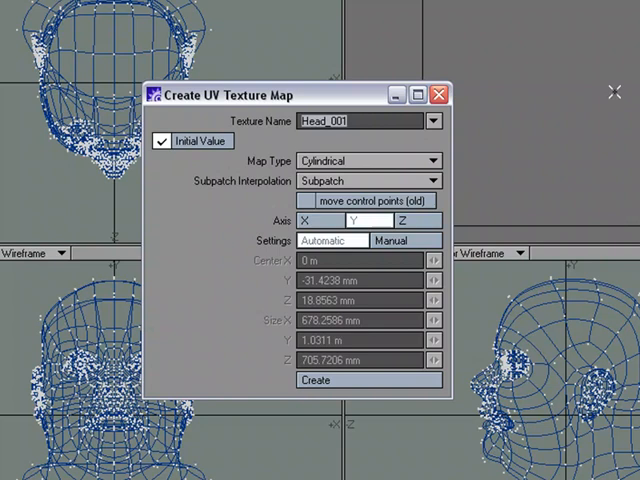
mouse_move(578, 136)
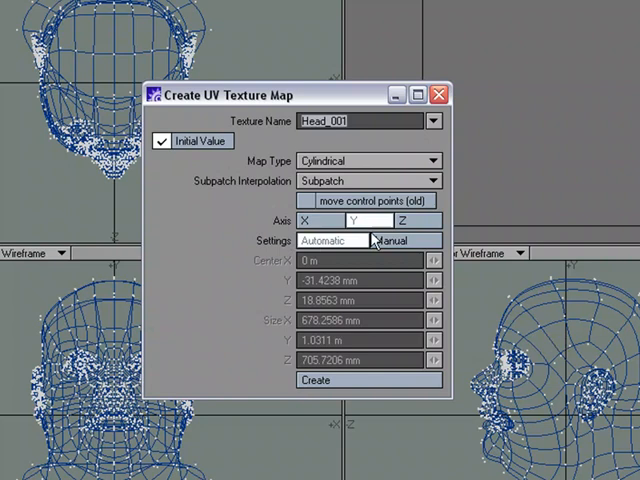
mouse_move(372, 238)
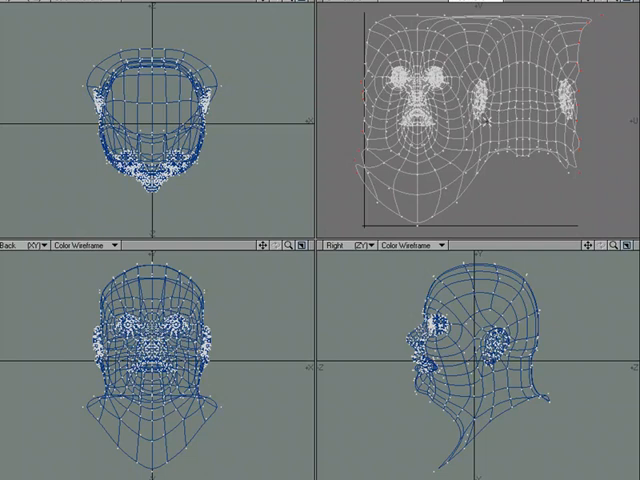
mouse_move(352, 62)
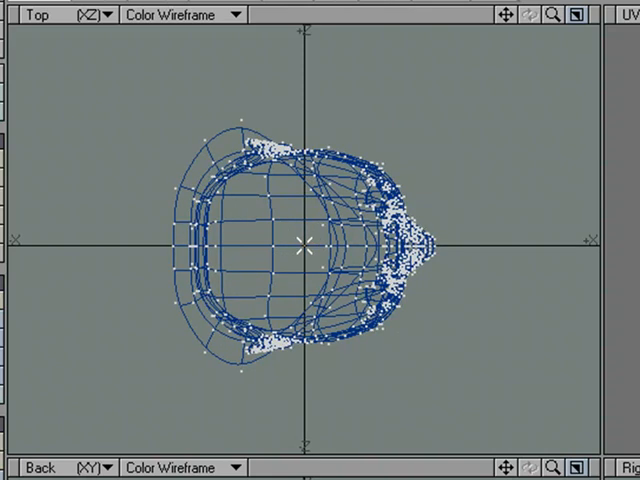
mouse_move(464, 256)
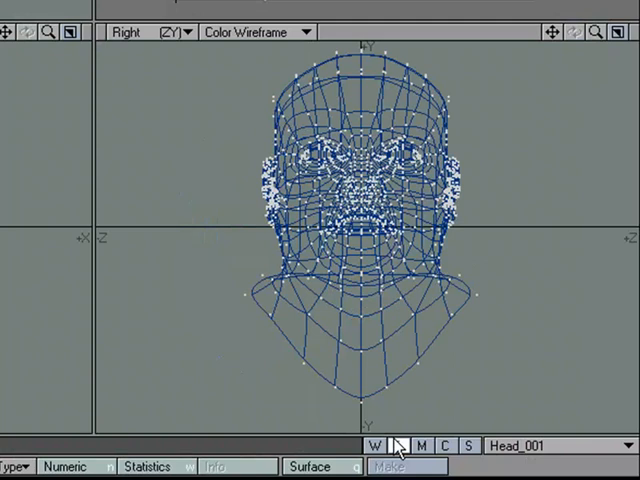
Start a new UV texture map named Head_002 with the same cylindrical settings
left_click(396, 444)
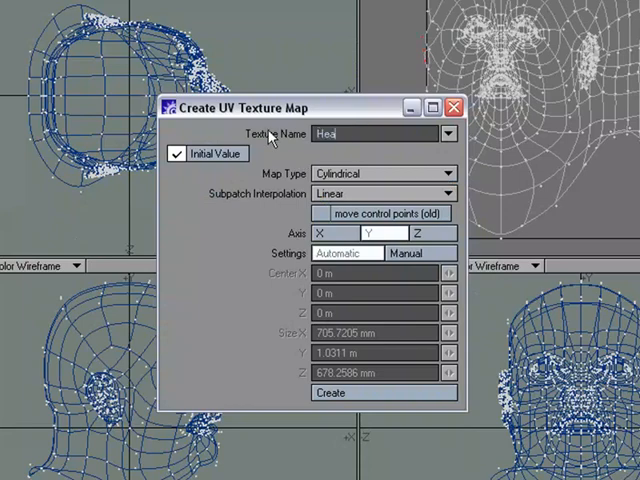
type("Head_002")
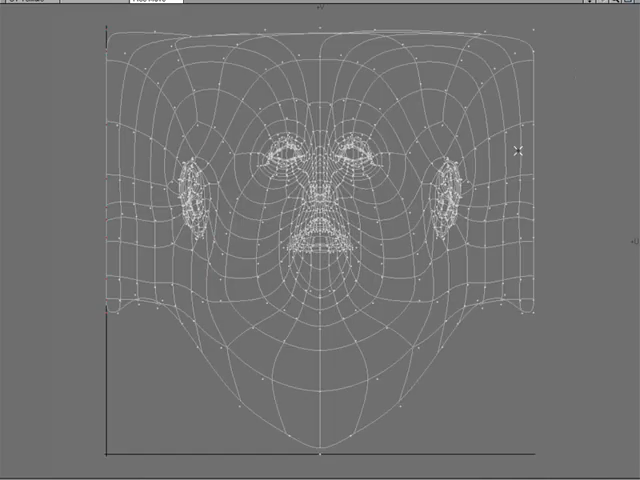
mouse_move(620, 442)
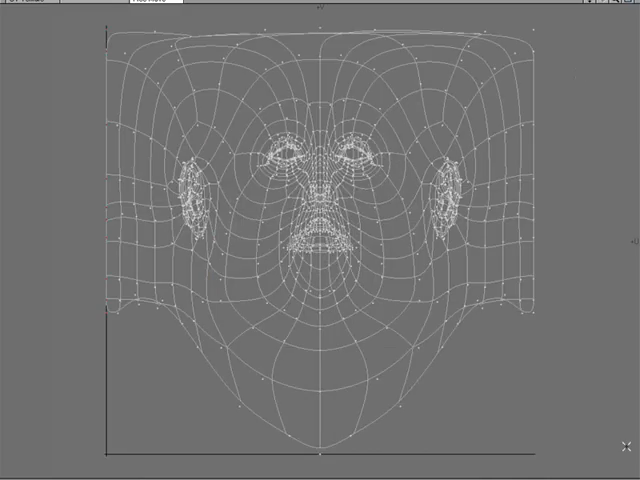